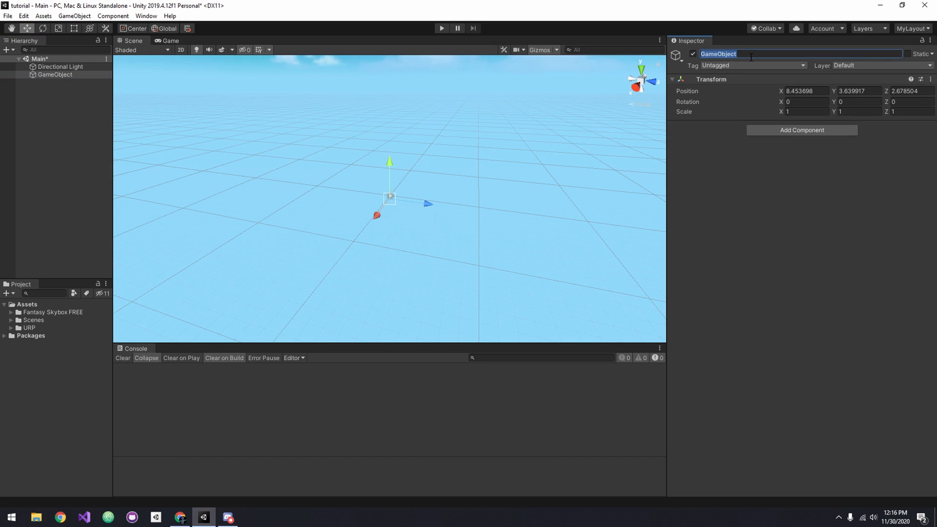
Step: Rename the empty object to Environment and add a cube child beneath it as Ground
type("Environment")
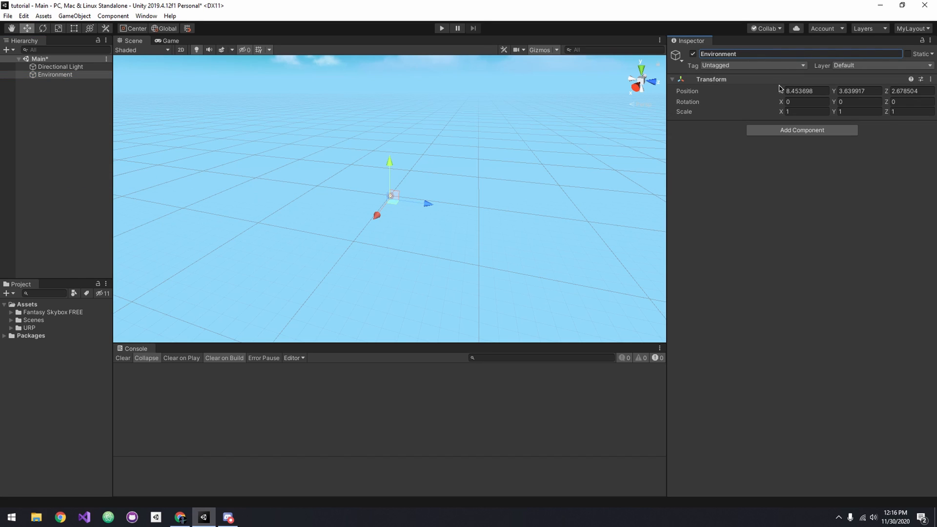
right_click(54, 74)
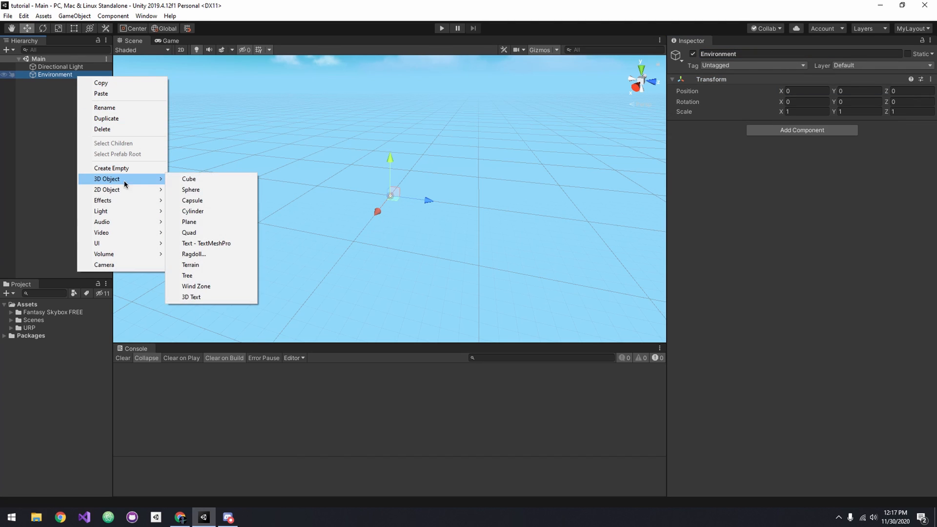
left_click(188, 179)
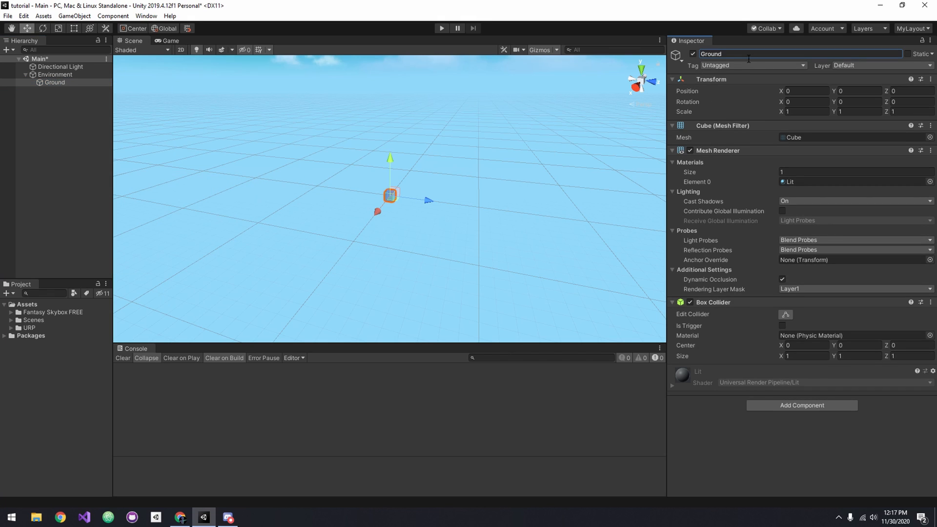
left_click(859, 91)
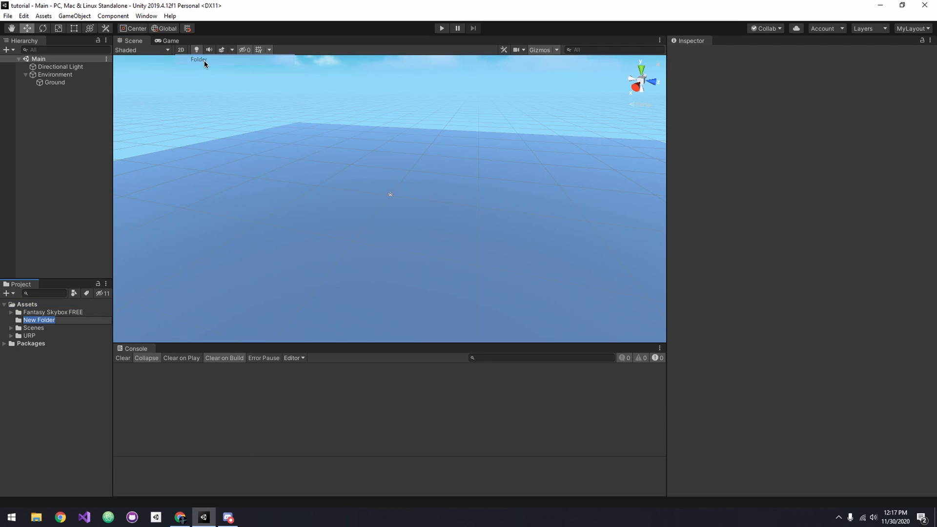
Step: Create a new Ground material in the Materials folder
right_click(36, 319)
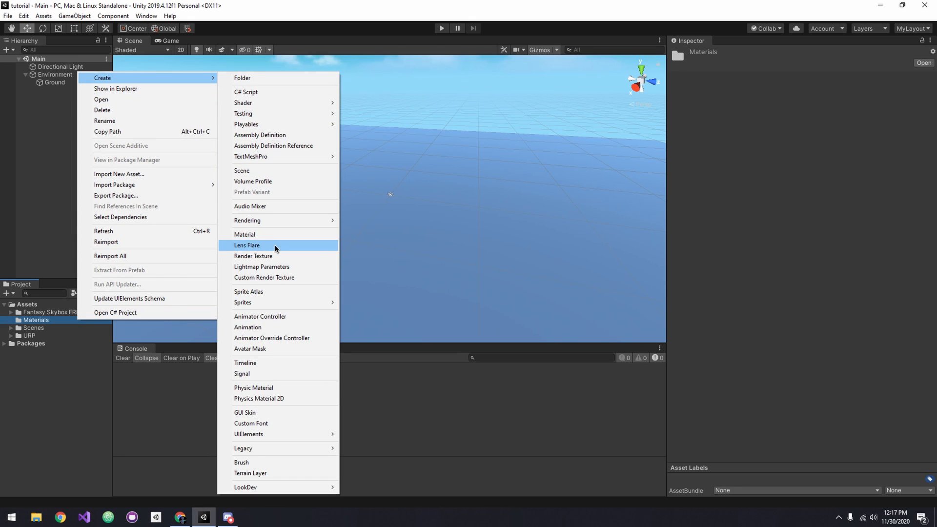
left_click(55, 75)
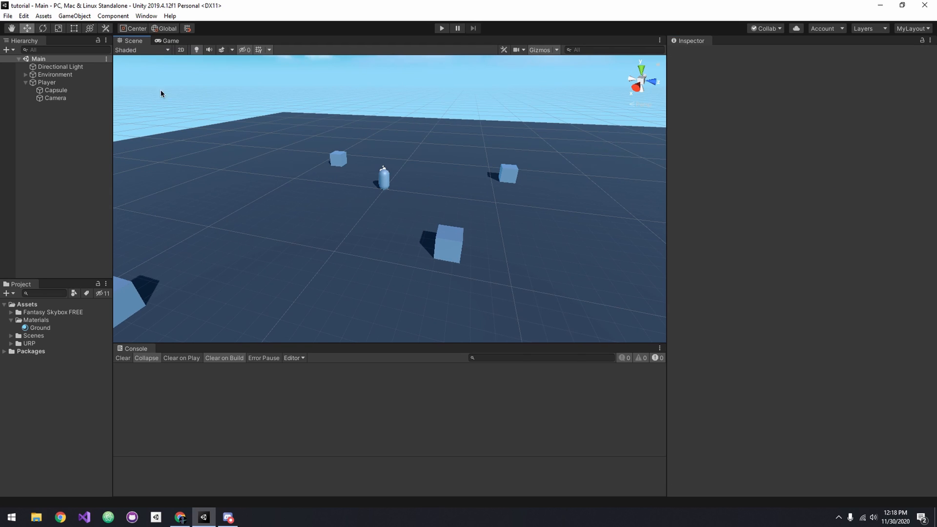
Step: Add a Rigidbody to Player, create a Scripts folder, and open PlayerMovement for editing
type("Rigi")
type("Pl")
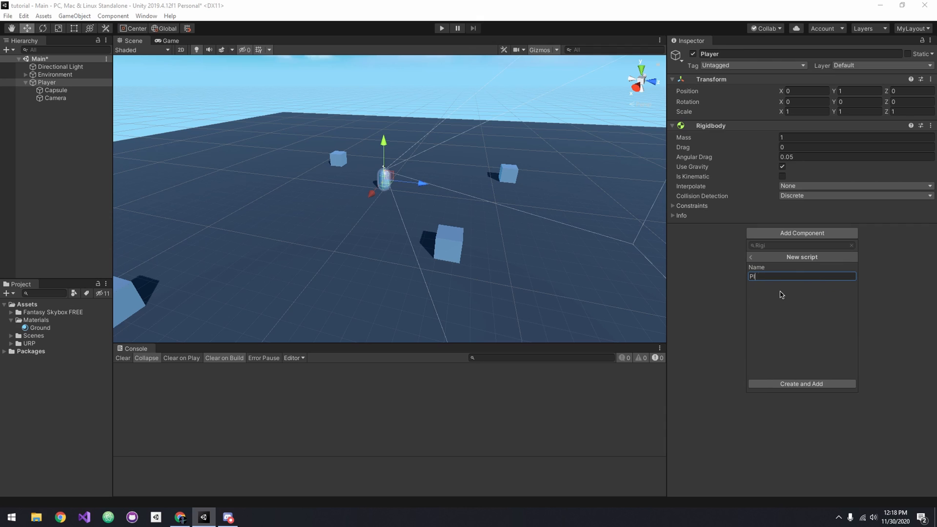
right_click(27, 304)
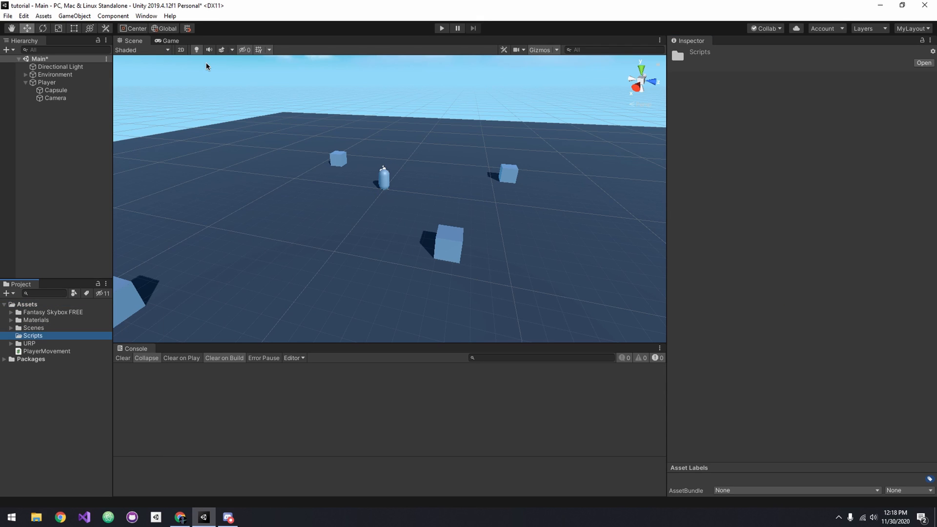
double_click(53, 343)
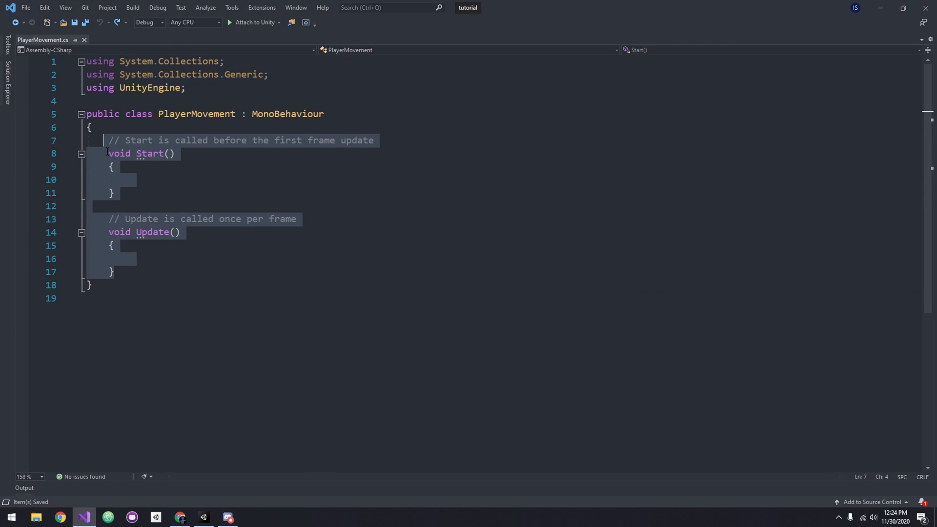
Step: Replace Start and Update with a Movement header, moveSpeed = 6f, and direction fields
key("Delete")
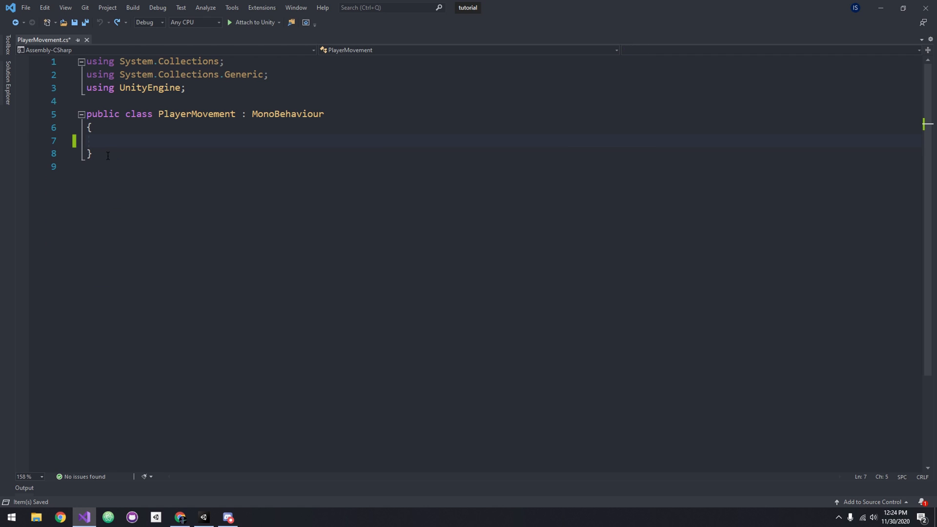
type("[Header(")
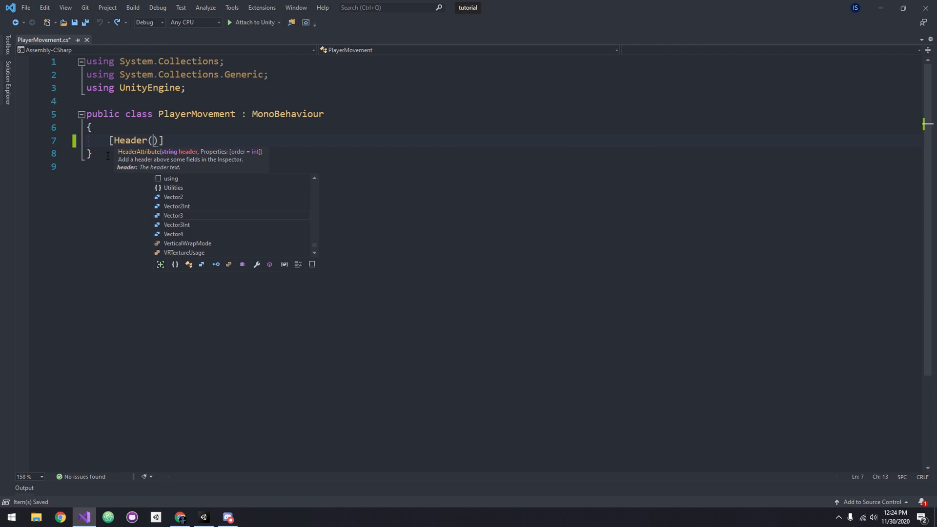
type("\"Movement\"")
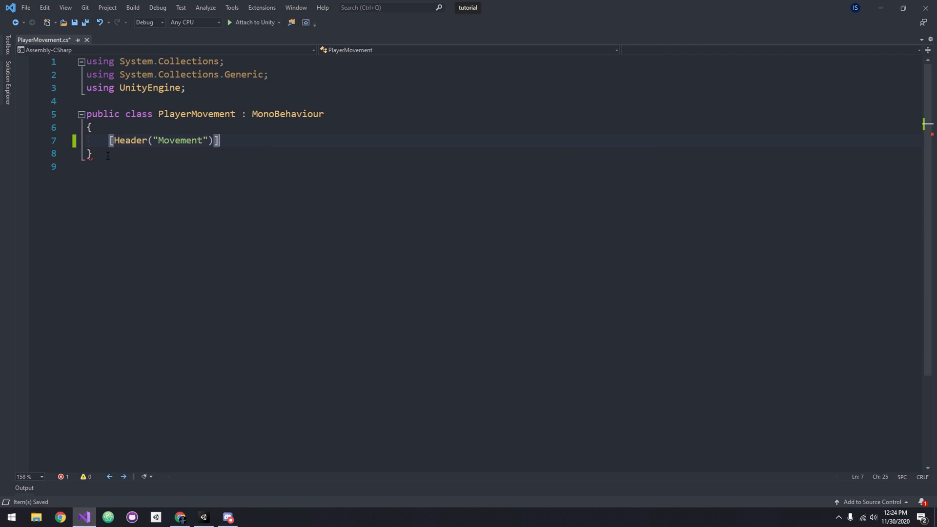
type("public flo")
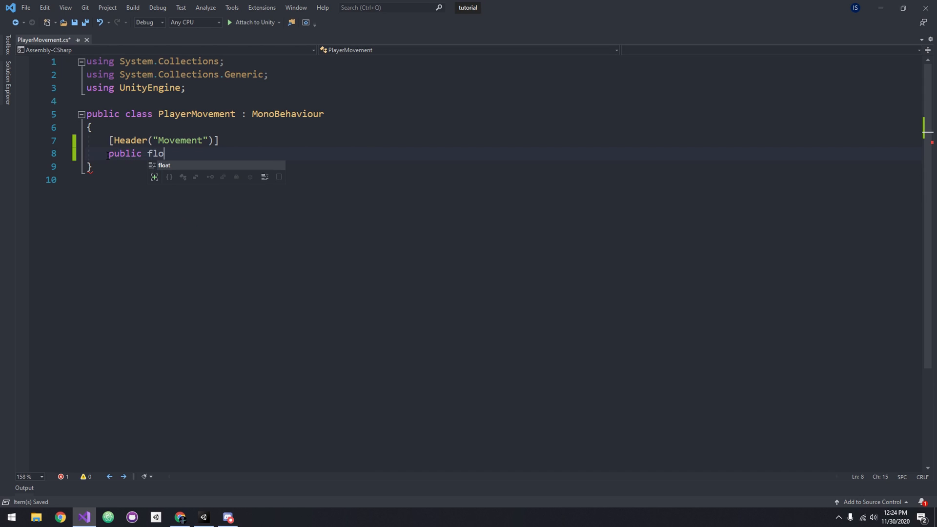
type("at moveSpeed")
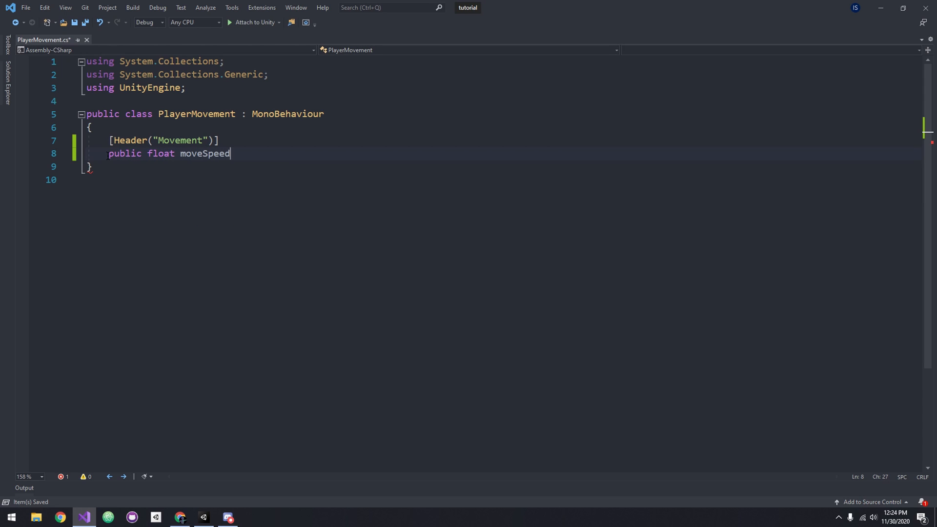
type("= 6f;")
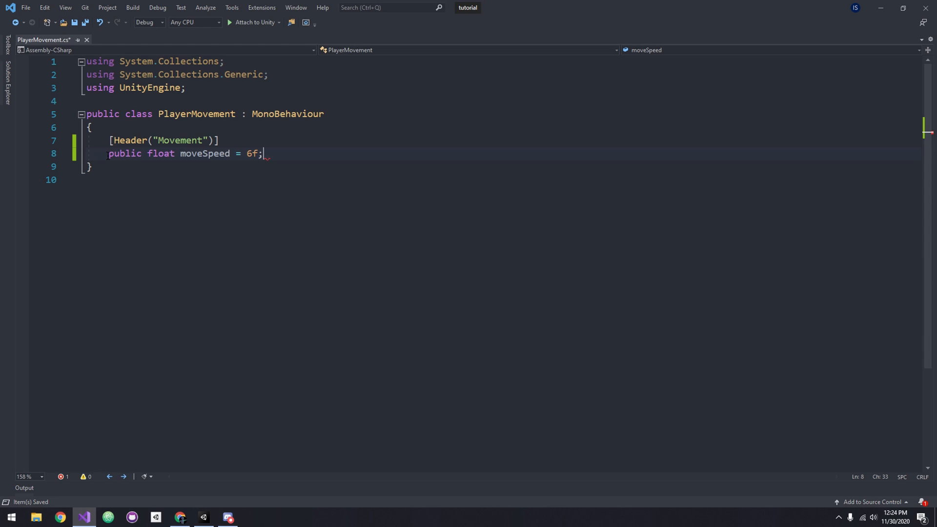
type("Vector3 moveDirection;")
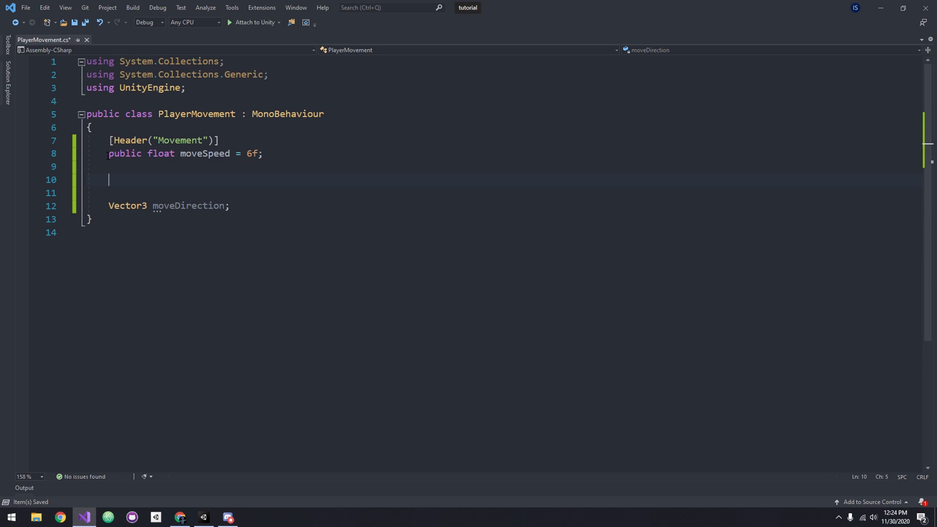
type("float horizontalMovement;")
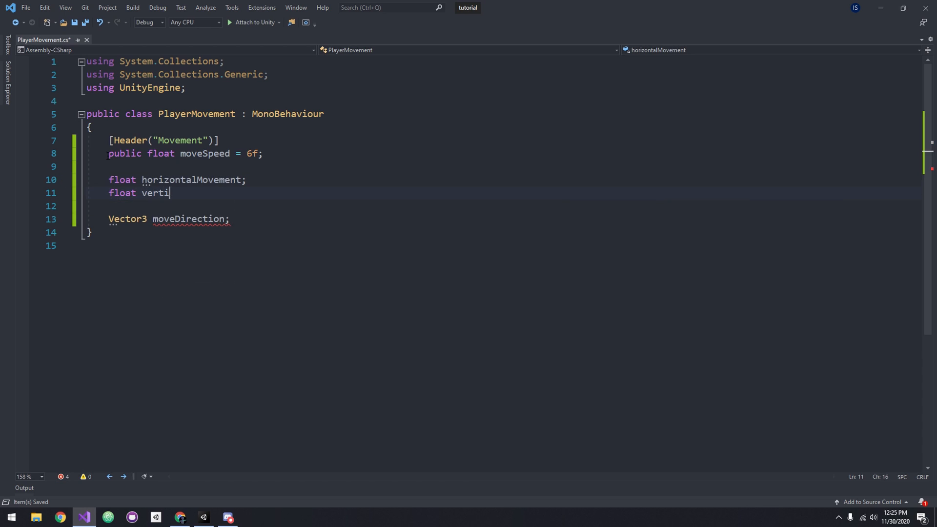
type("S")
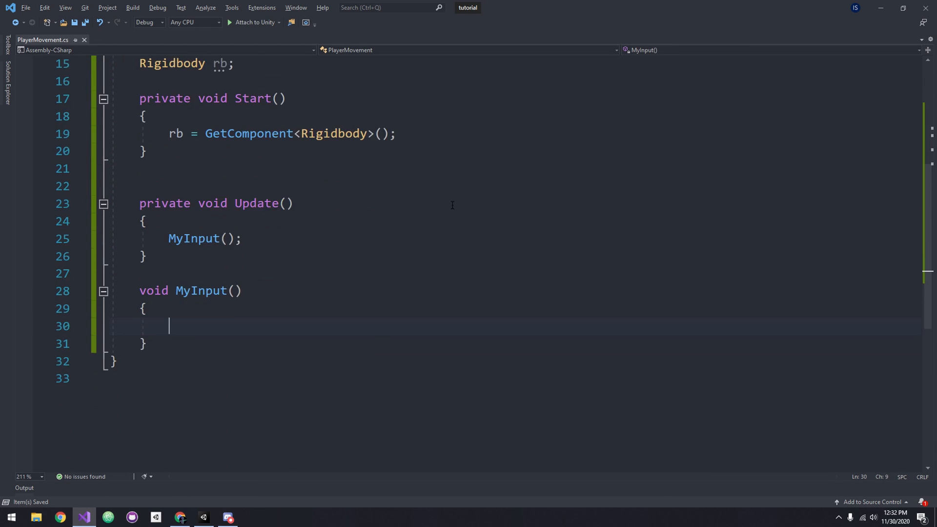
Step: Read the raw Horizontal and Vertical axes into the movement fields in MyInput
type("horizontalMovement")
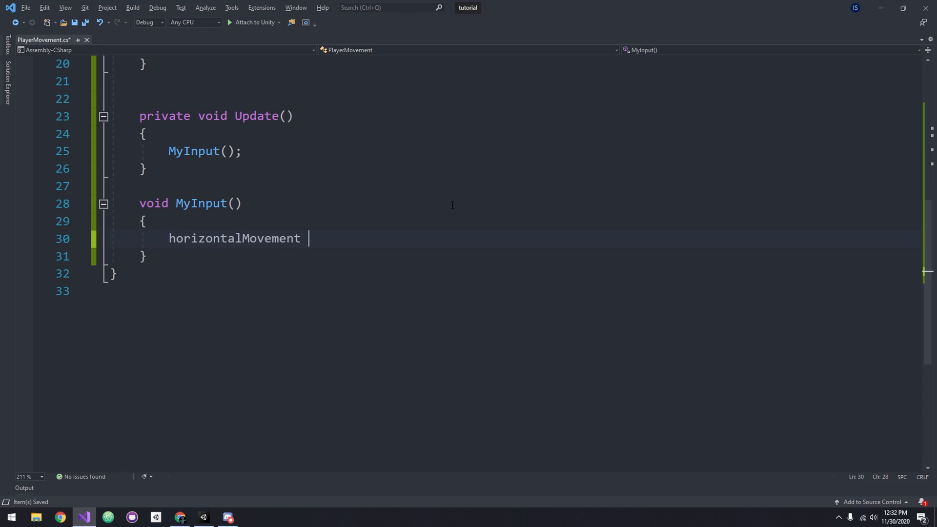
type("= Input.GetAxisRaw(\"")
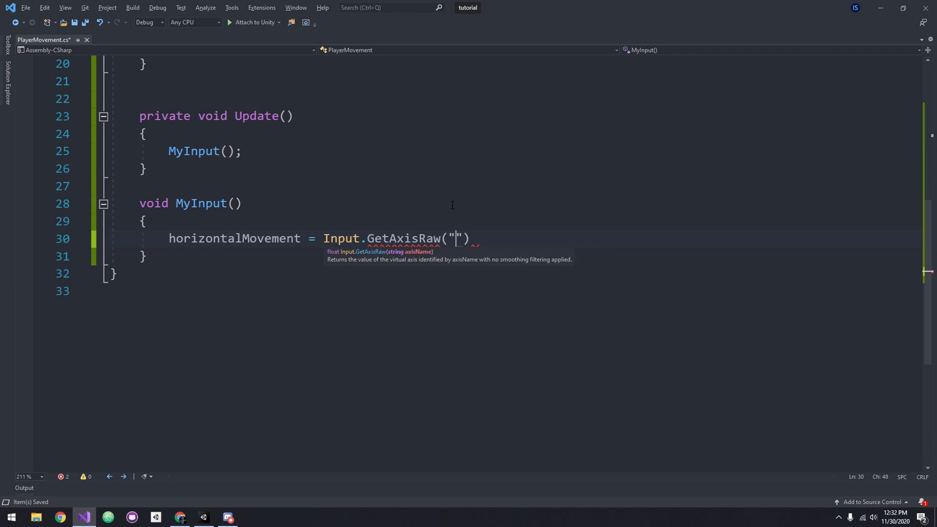
type("Horizontal")
type("verticalMovement = Input")
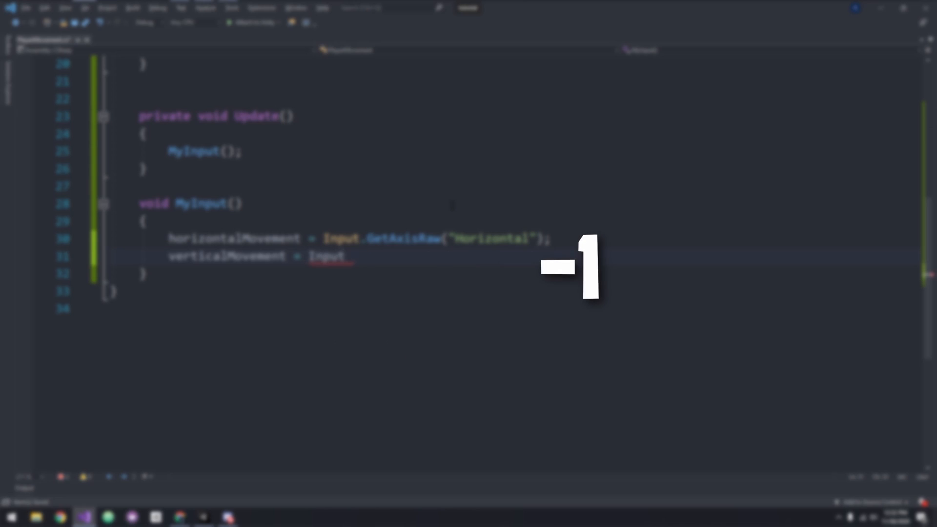
type(".GetAxisRaw(\"Vertical\");")
type("moveDirection")
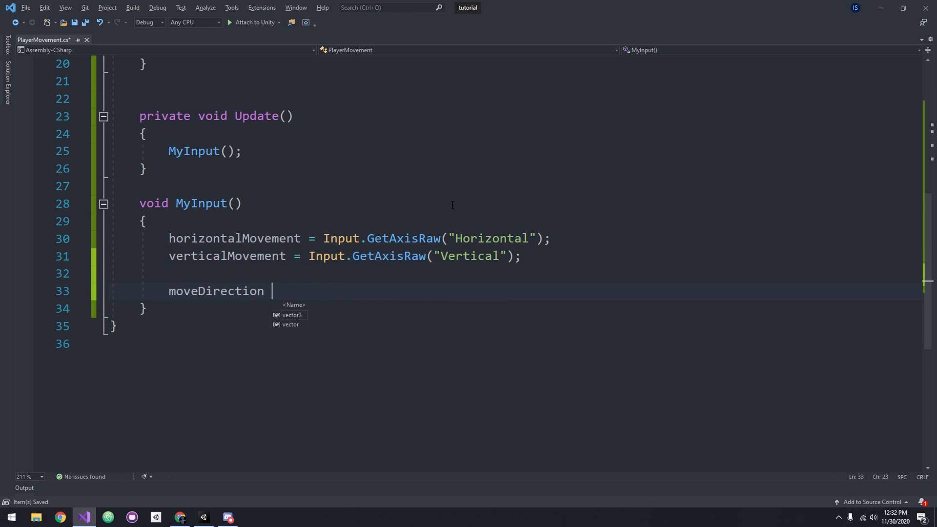
Step: Set moveDirection to transform.forward * verticalMovement + transform.right * horizontalMovement
type("= transform.forward * vert")
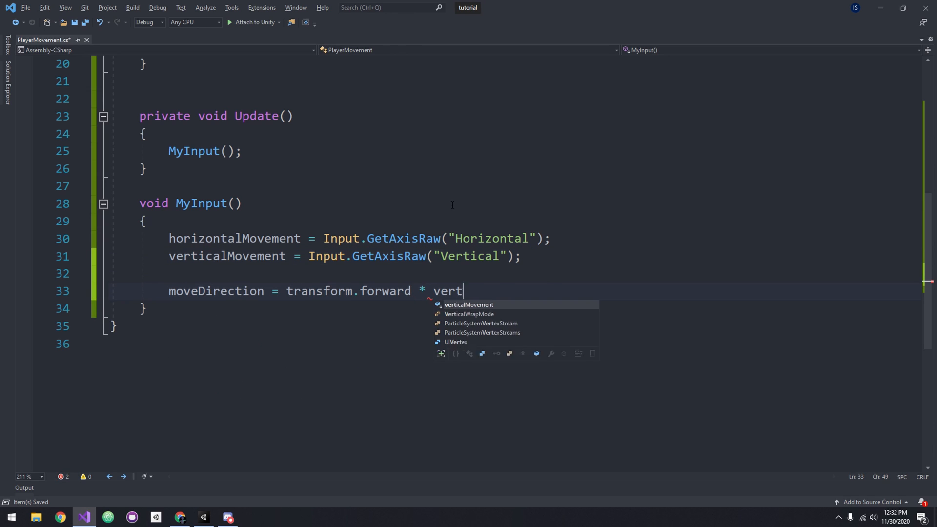
type("icalMovement + transform.right")
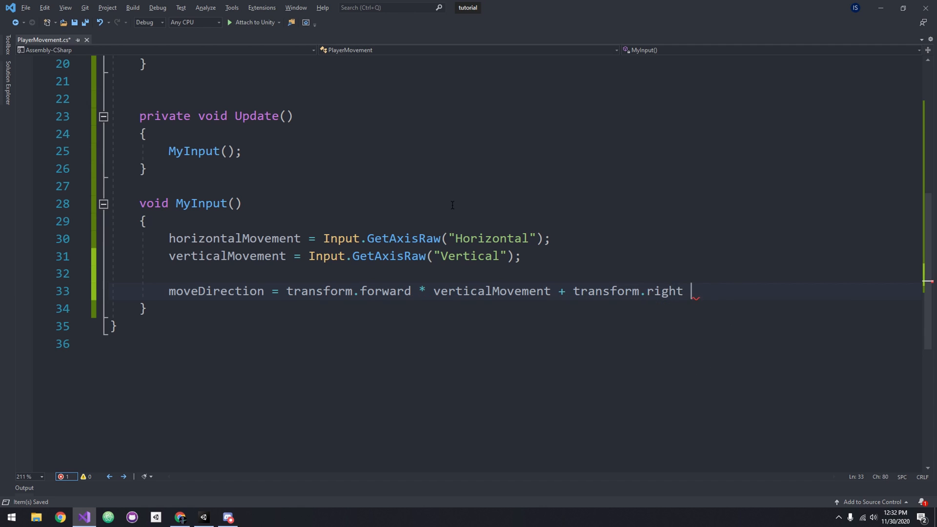
type("* horizontalMovement;")
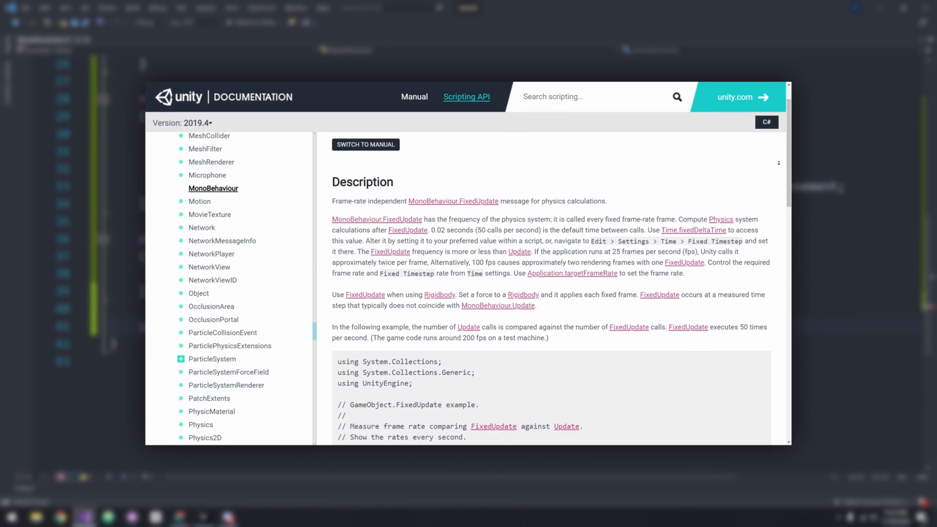
Step: Scroll down the script to the space below MyInput
scroll("down", 3)
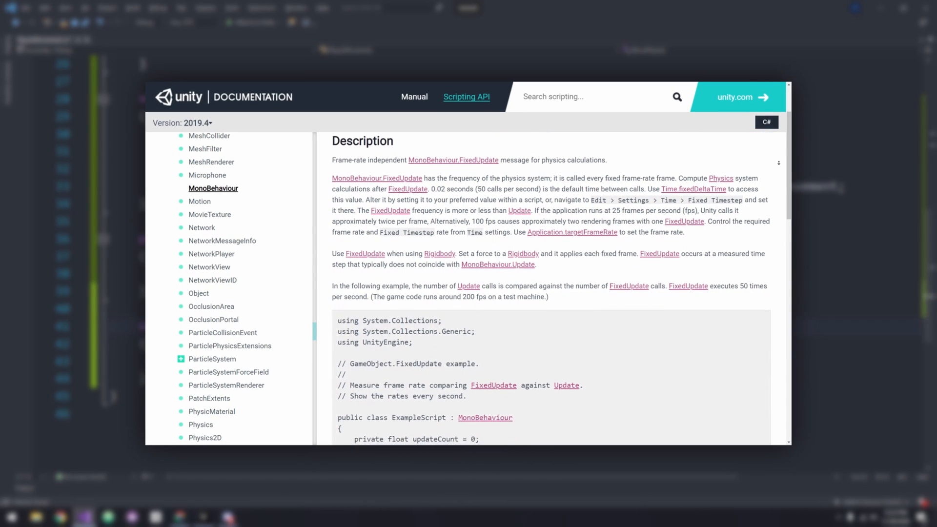
scroll("down", 3)
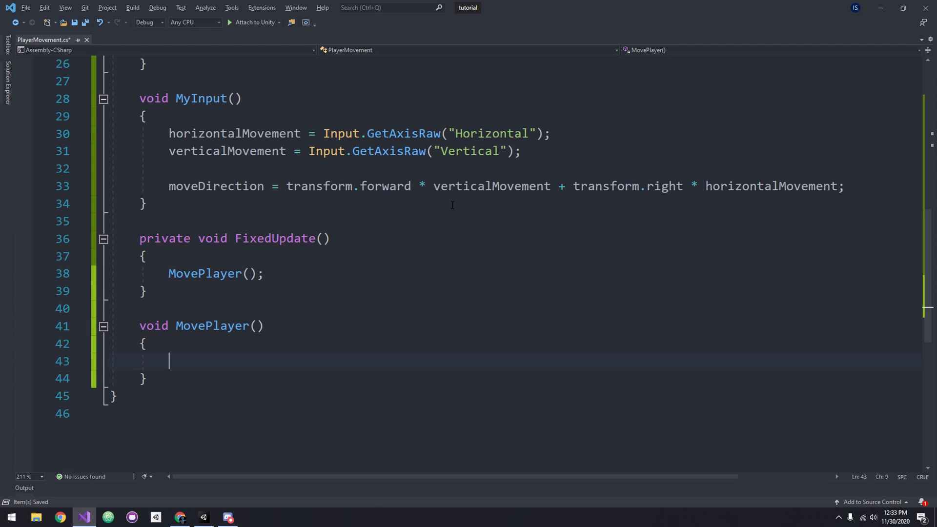
Step: Make MovePlayer call rb.AddForce(moveDirection, ForceMode.Acceleration)
type("rb.A")
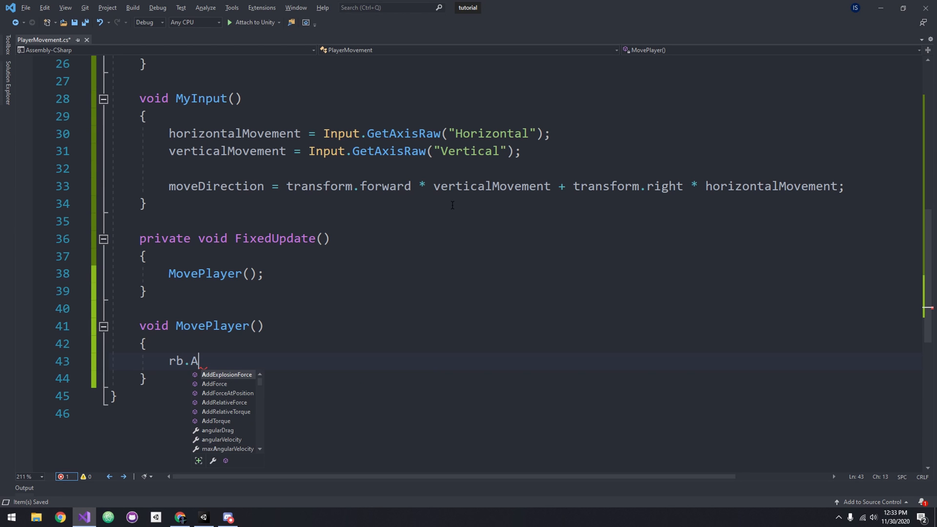
type("ddForce(")
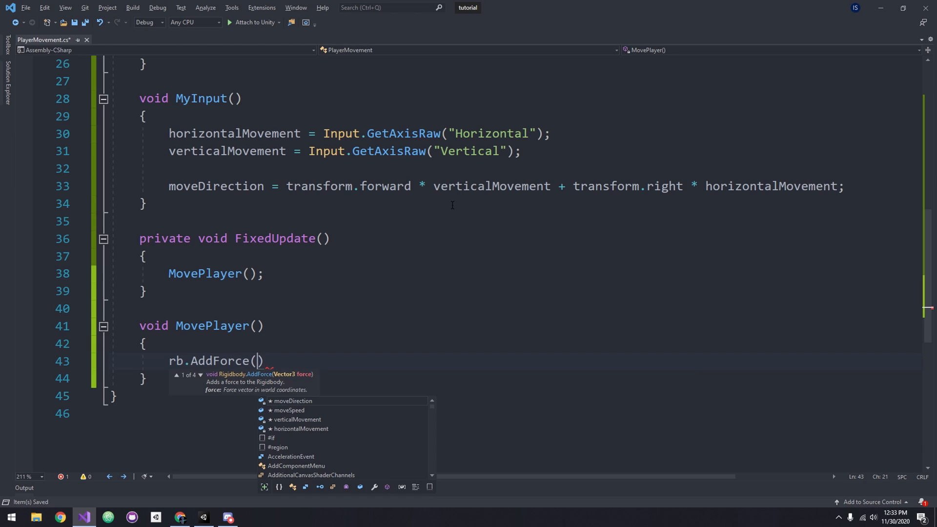
type("moveDirection,")
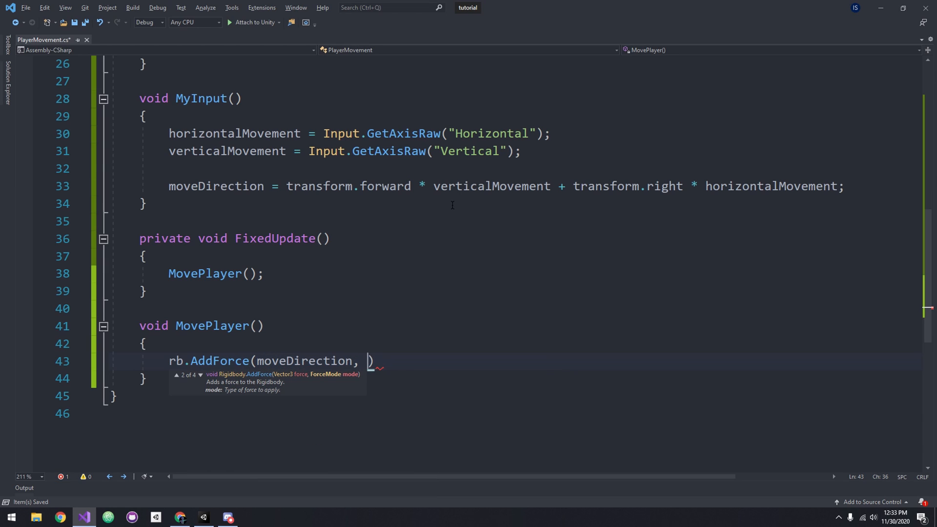
type("ForceMode.Accelerationl")
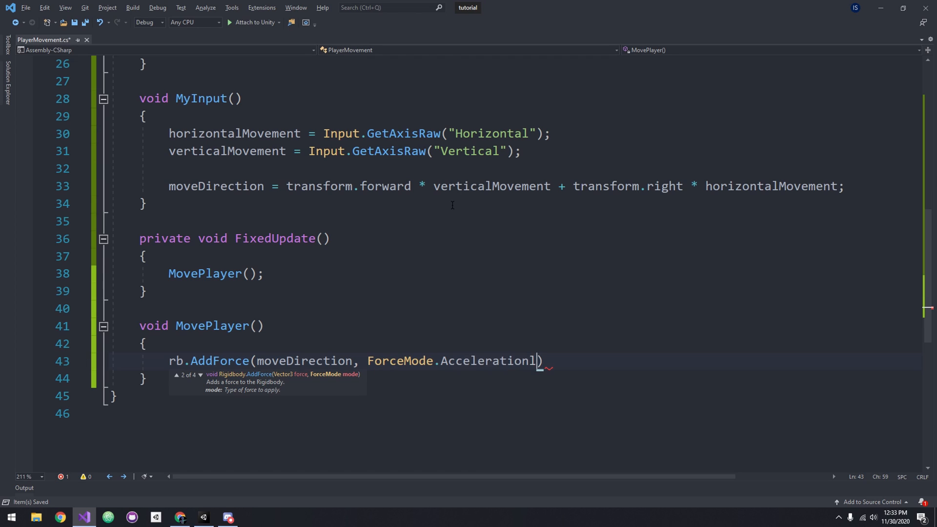
key("Backspace")
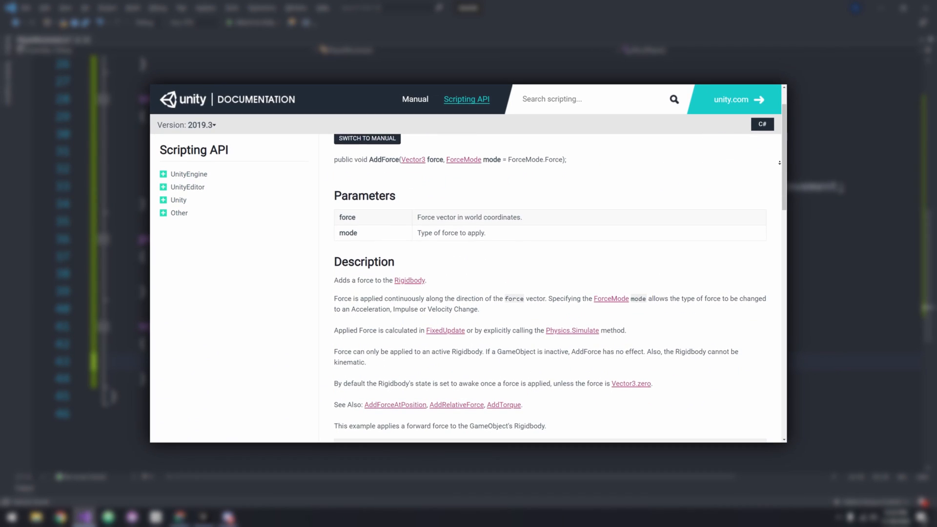
Step: Scroll down to the AddForce call in MovePlayer
scroll("down", 3)
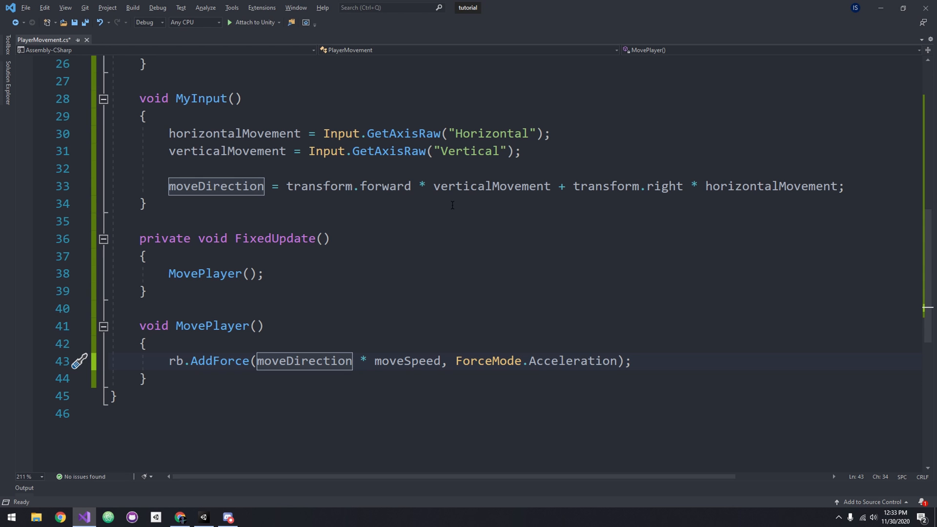
Step: Normalize moveDirection in AddForce, save, and set rb.freezeRotation = true in Start
type(".normalized")
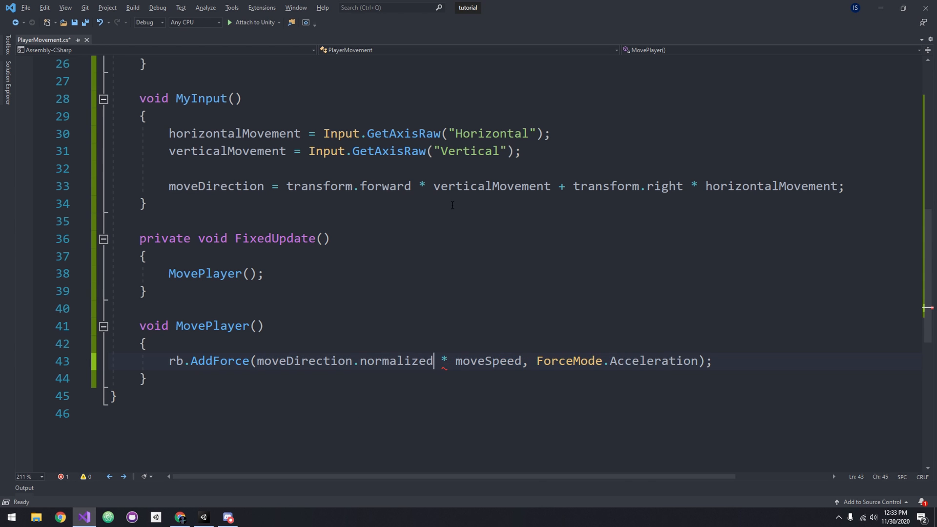
key("ctrl+s")
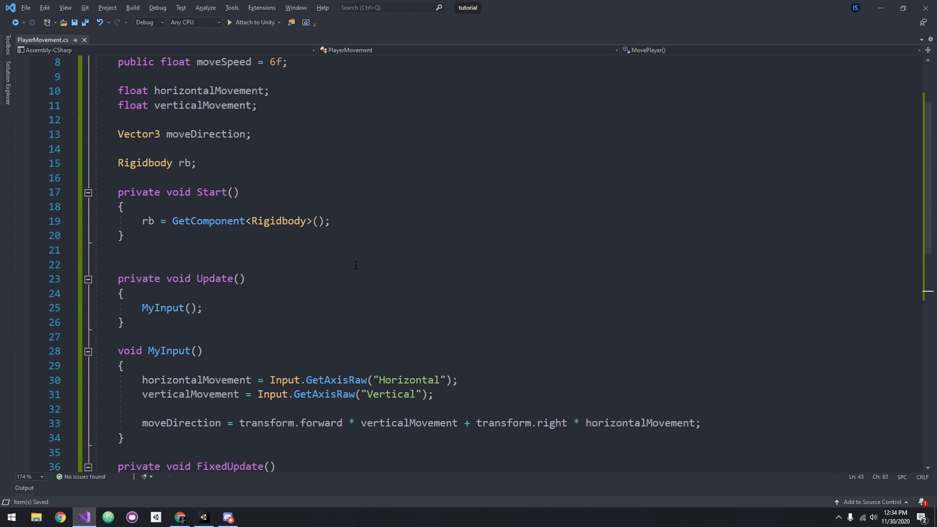
key("enter")
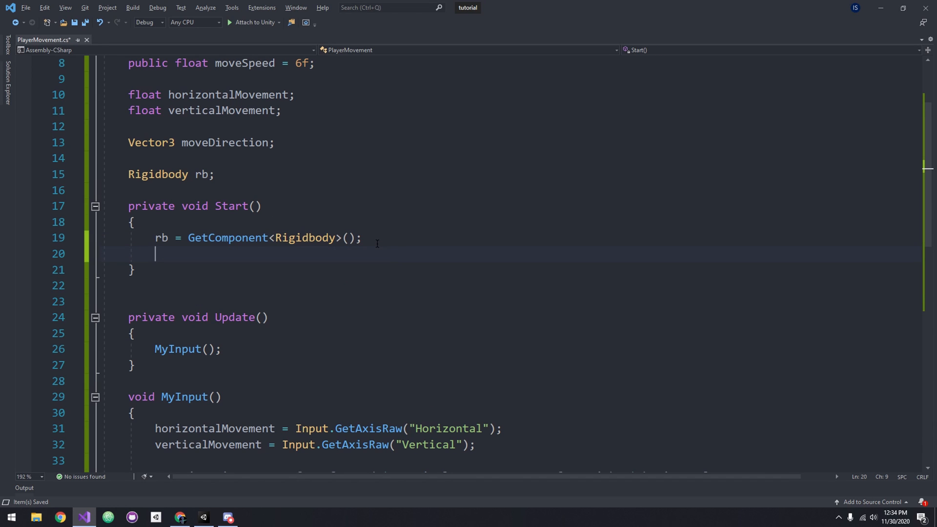
type("rb.freezeRotation")
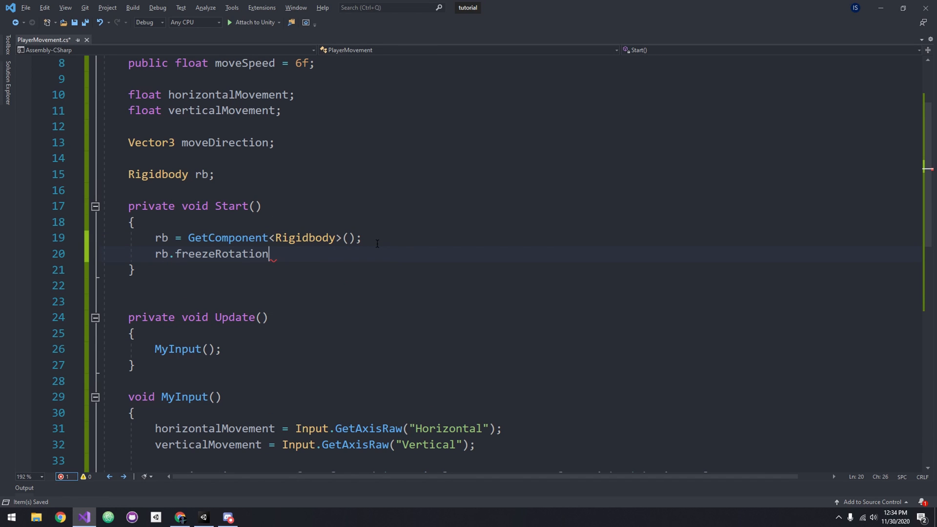
type("= true;")
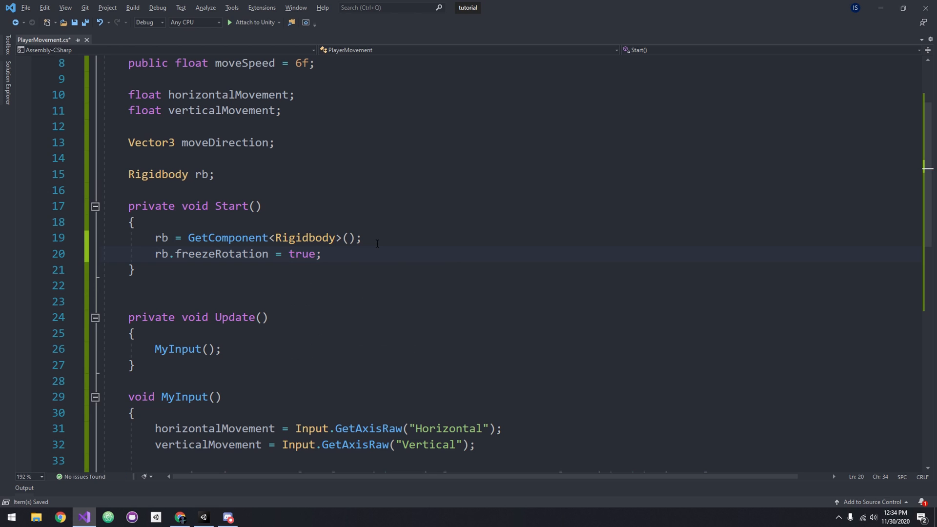
left_click(203, 517)
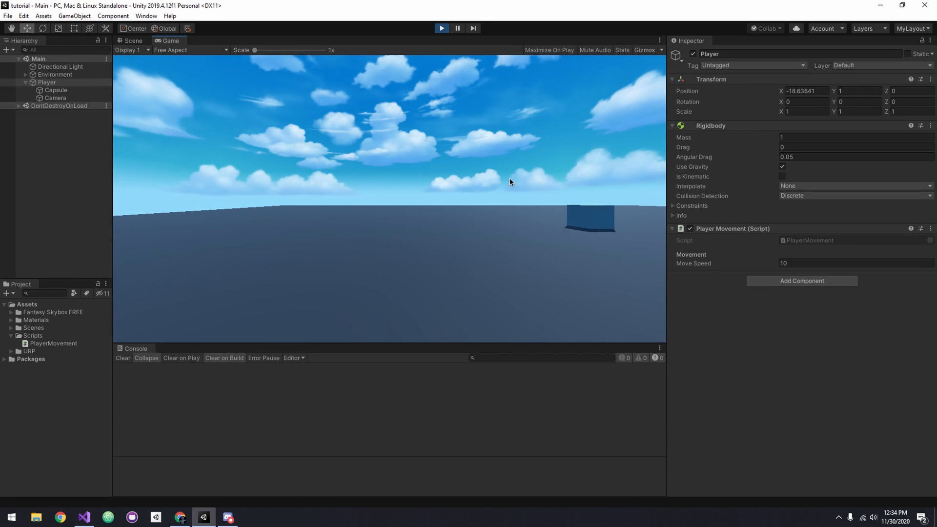
left_click(84, 516)
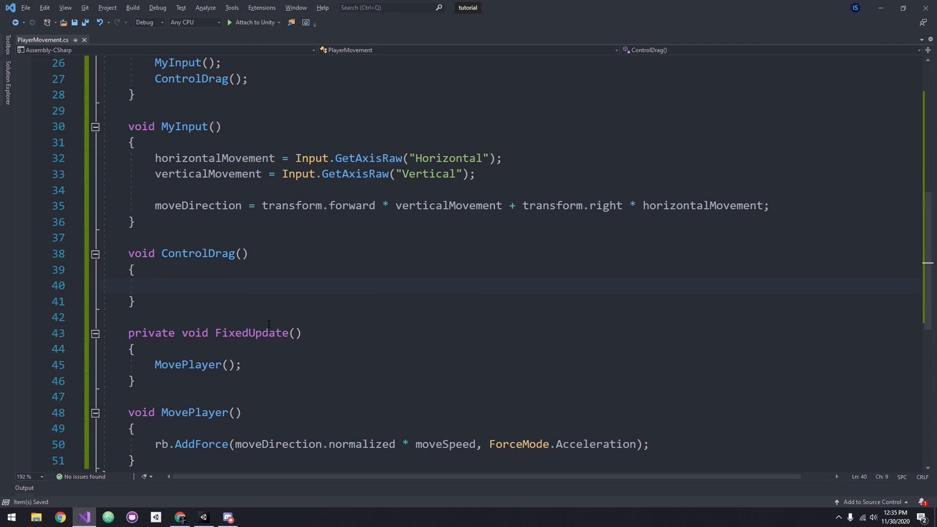
Step: Begin writing rb.drag = rbDrag inside the new ControlDrag method
type("rb.drag = rbDrag;")
left_click(401, 444)
type(" * movementMultiplier")
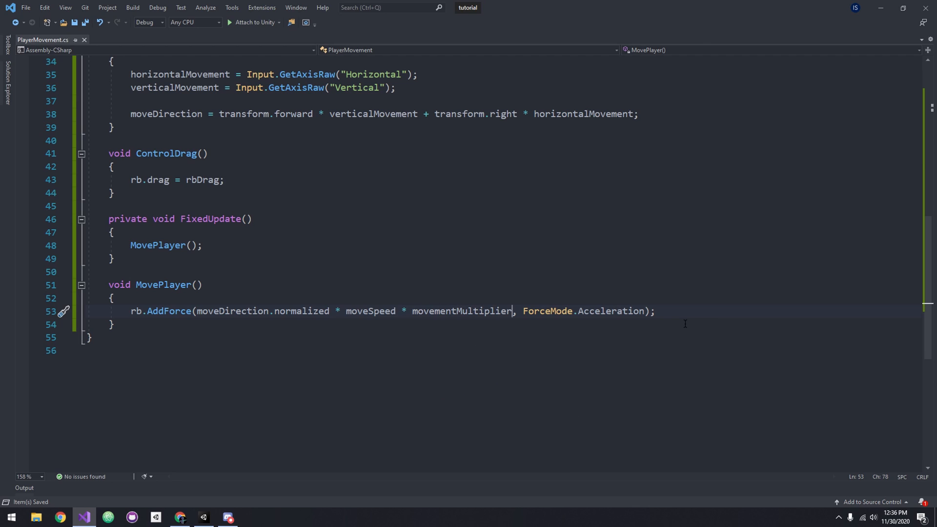
Step: Stop the running game, select Player, and set its Rigidbody Interpolate to Interpolate
left_click(203, 517)
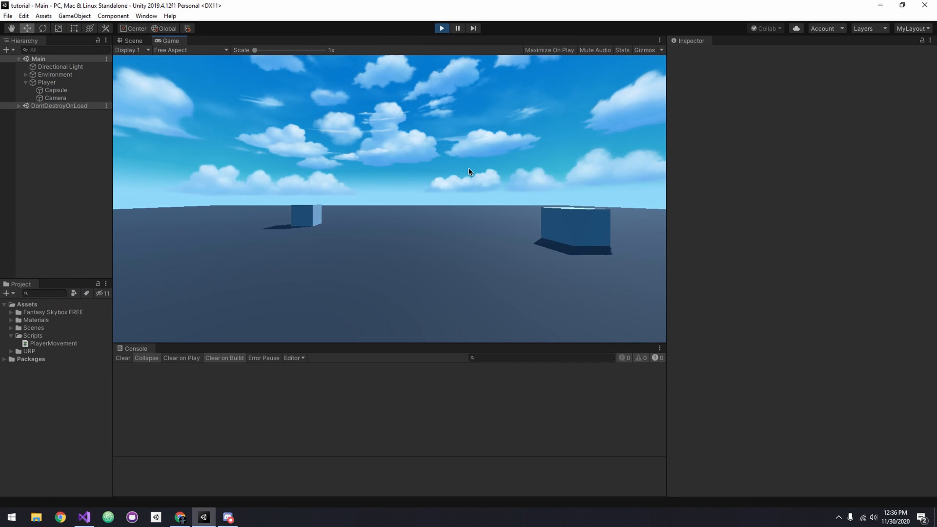
left_click(133, 41)
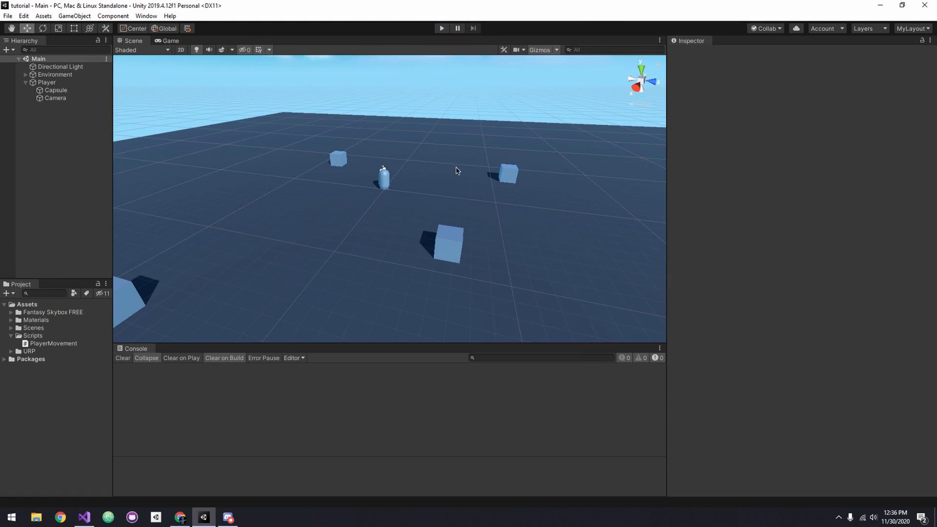
left_click(47, 82)
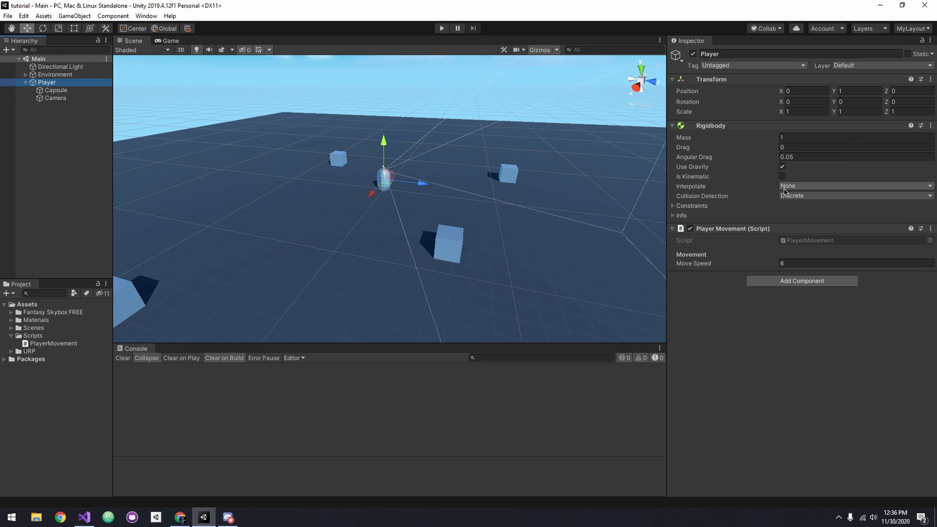
left_click(441, 28)
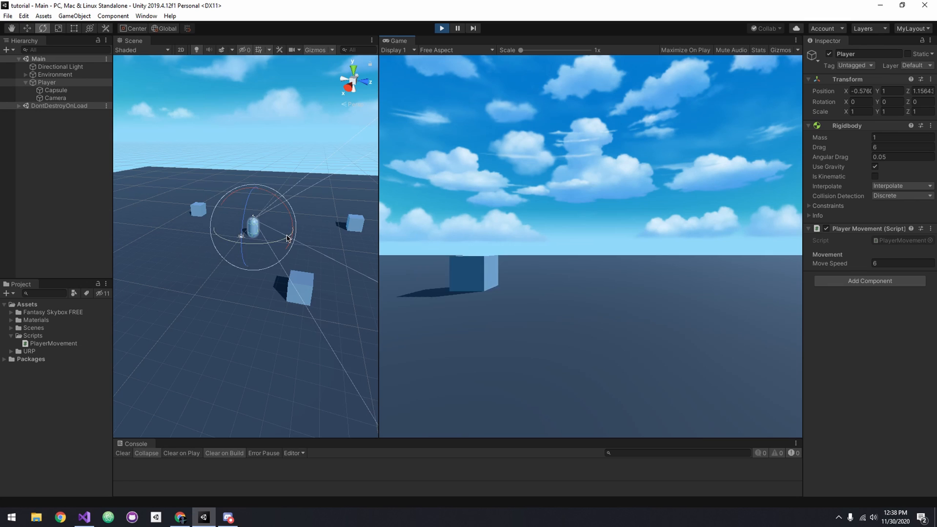